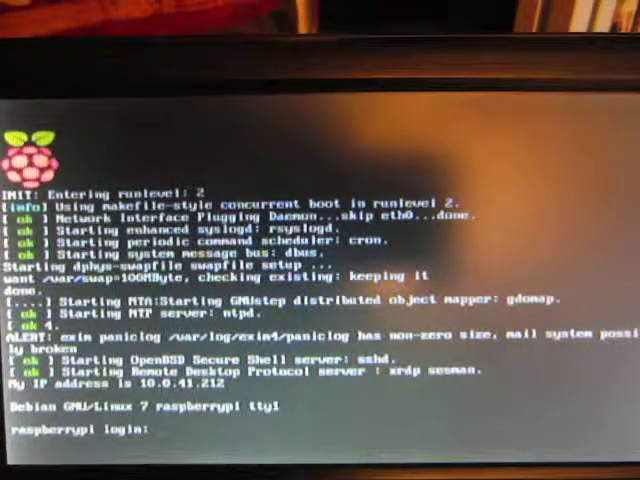
Log in at the Raspbian console as user 'pi'
text(pi)
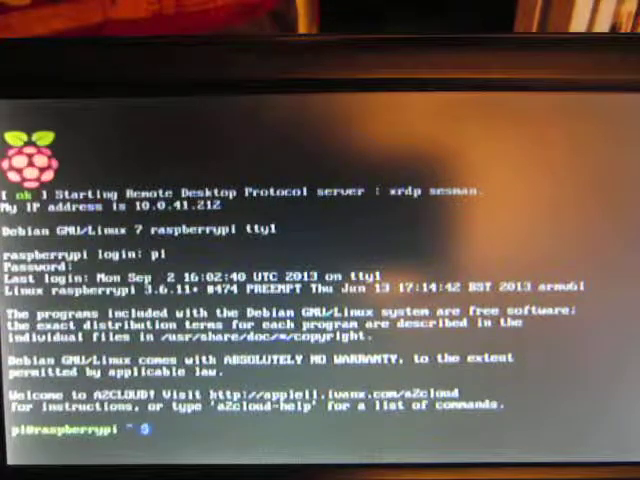
Run startx to launch the LXDE graphical desktop
text(startx)
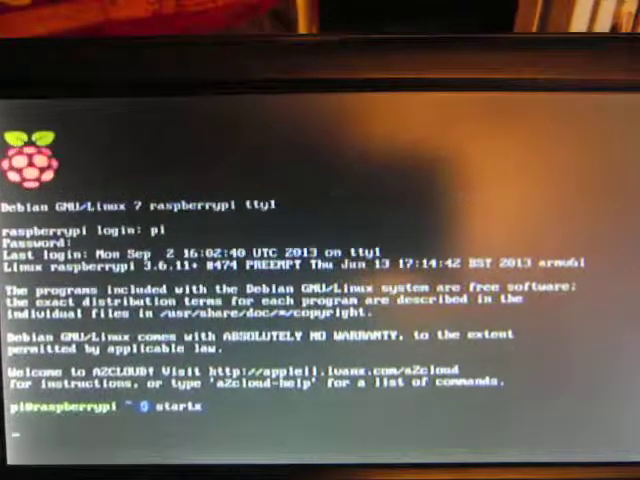
key(Return)
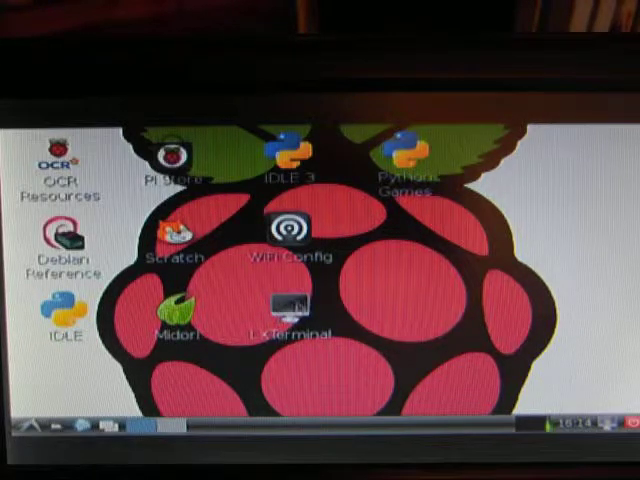
Launch LXTerminal from its desktop icon
click(289, 305)
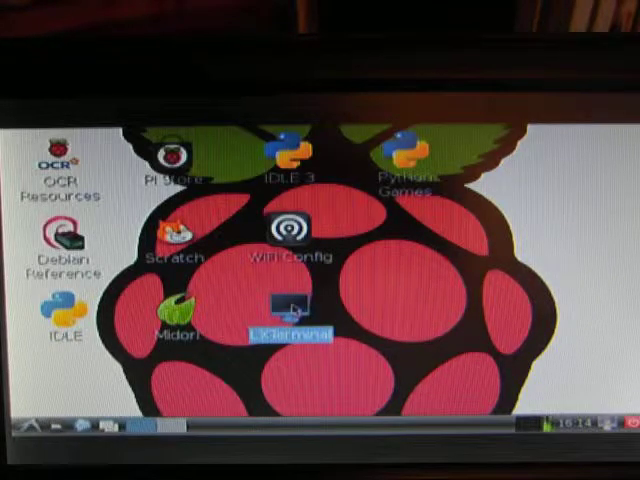
double_click(288, 307)
text(adtpro.sh serial)
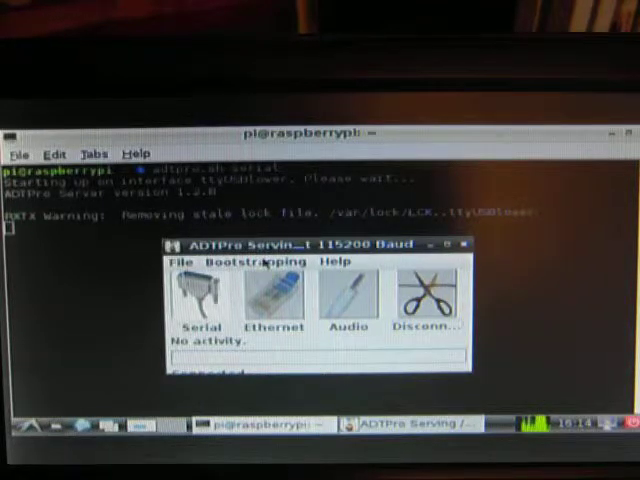
Show the ADTPro Server Bootstrapping menu listing ProDOS, DOS, SOS and Serial Pacing
click(253, 261)
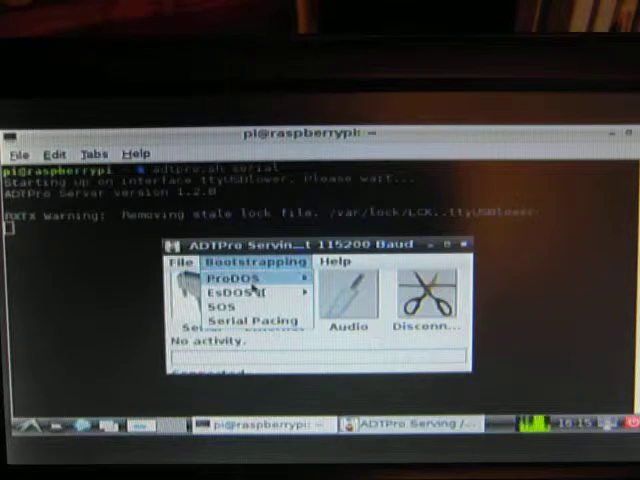